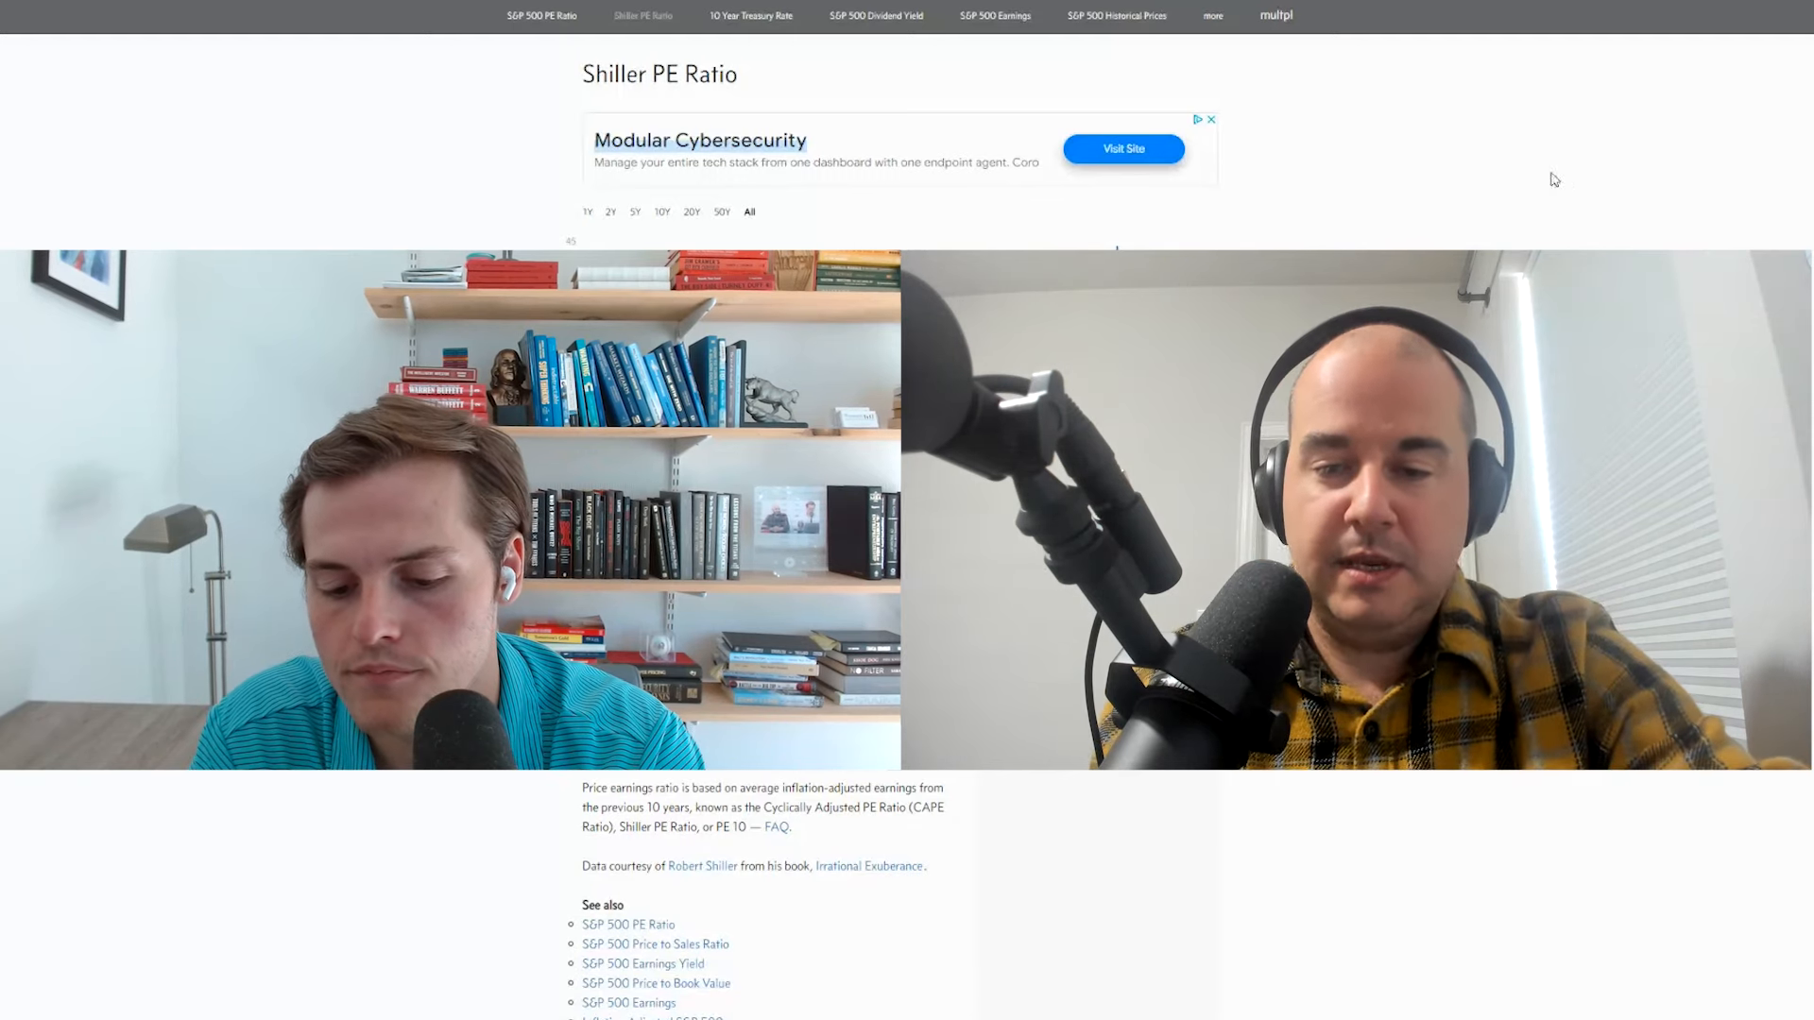
mouse_move(1541, 177)
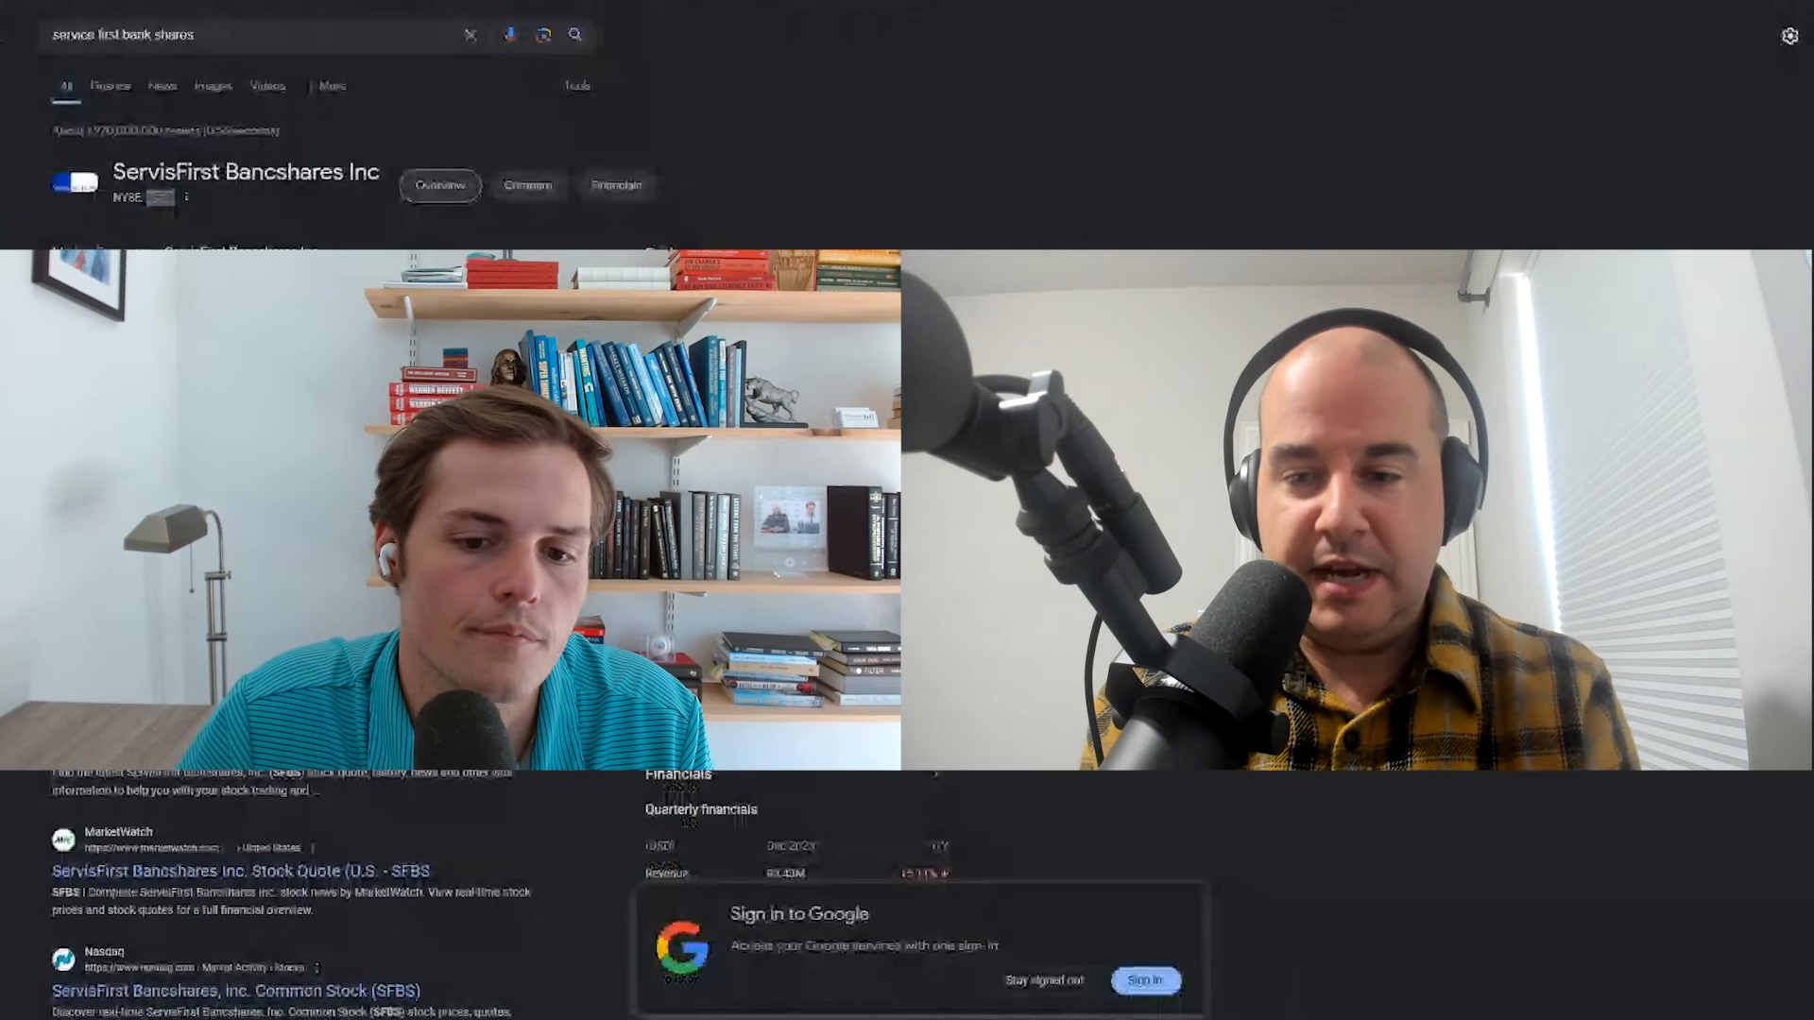
Step: Search Google for 'the numbers' to reach The Numbers box office site
text(the numbers)
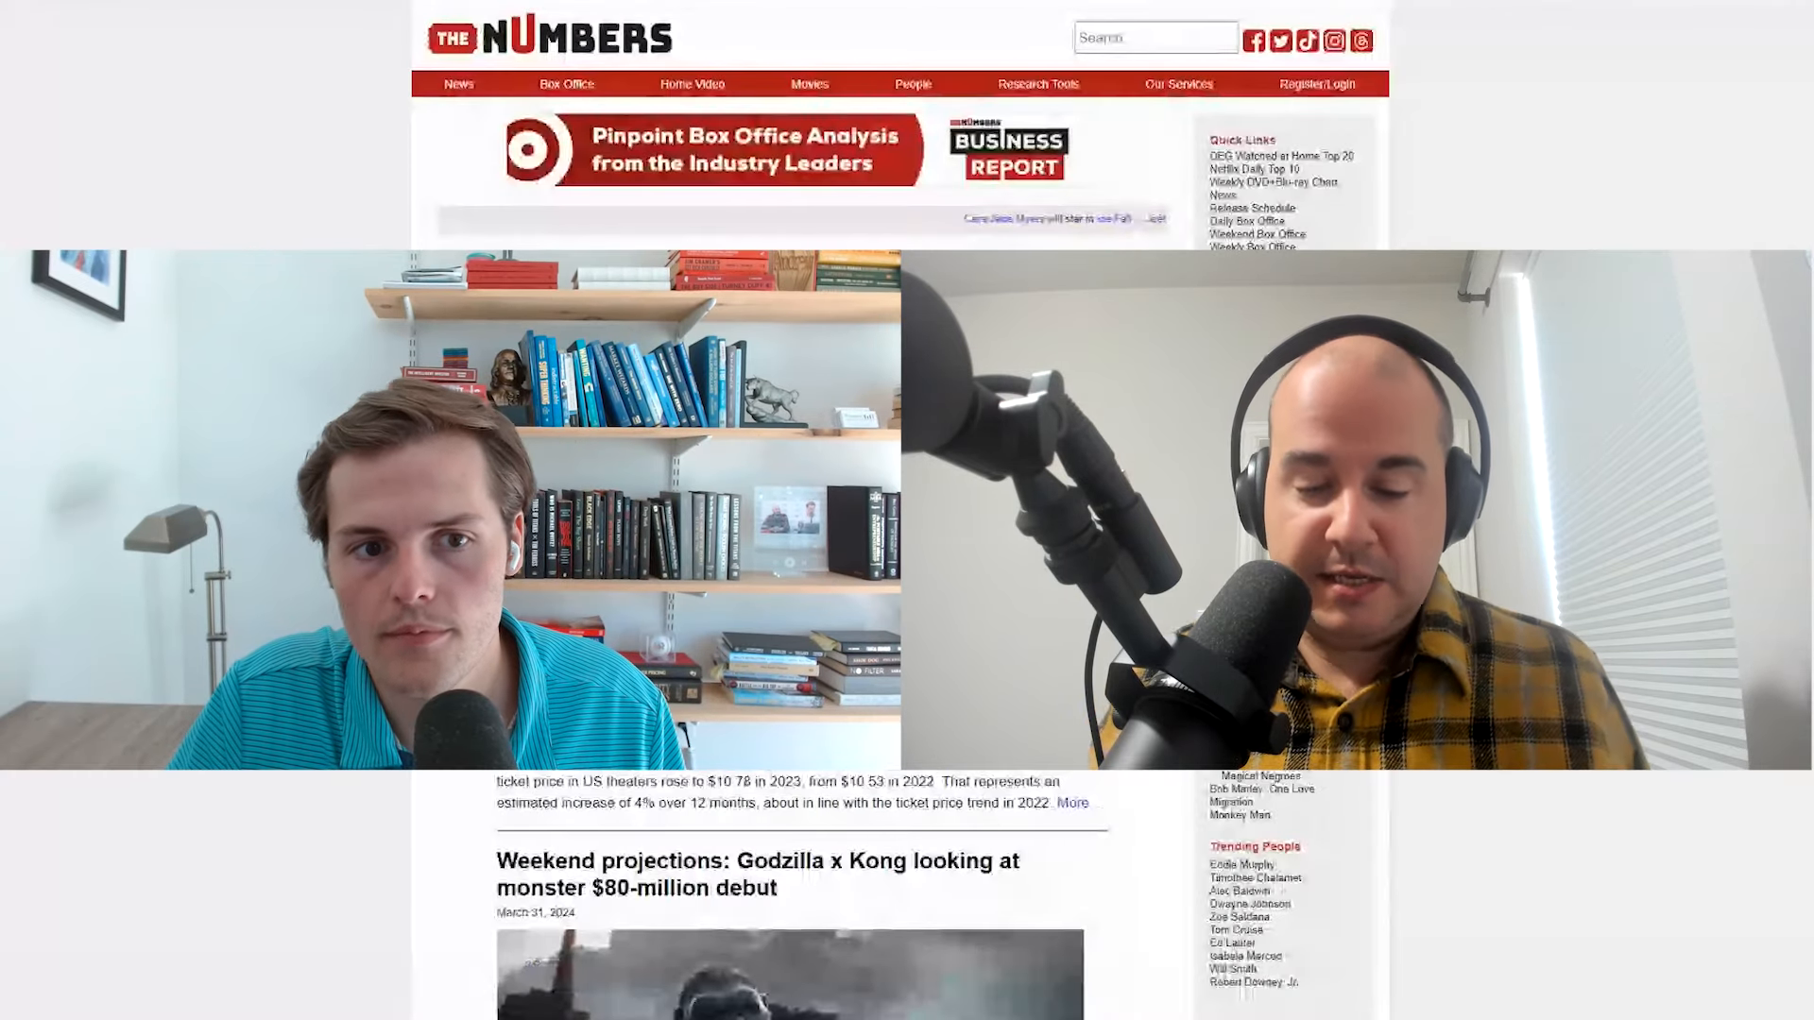
scroll(down, 3)
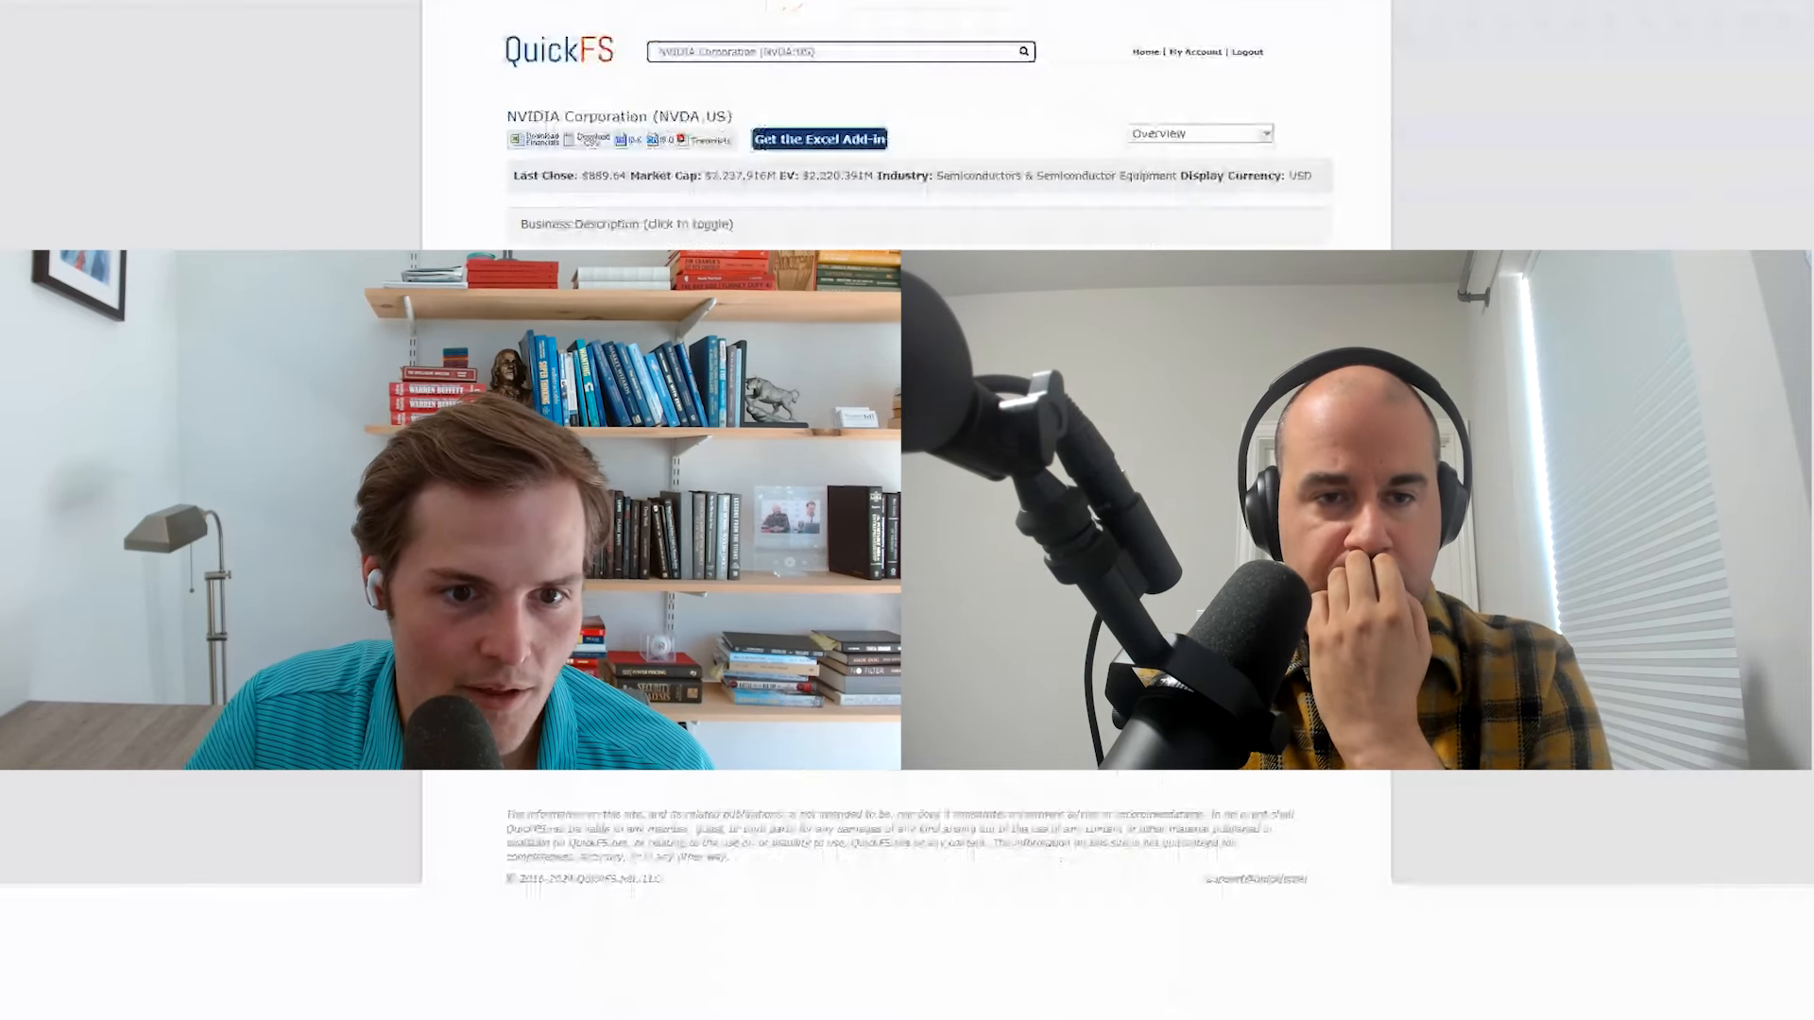
Step: Search QuickFS for WING, then head to OTC Markets for the BABA quote
text(WING)
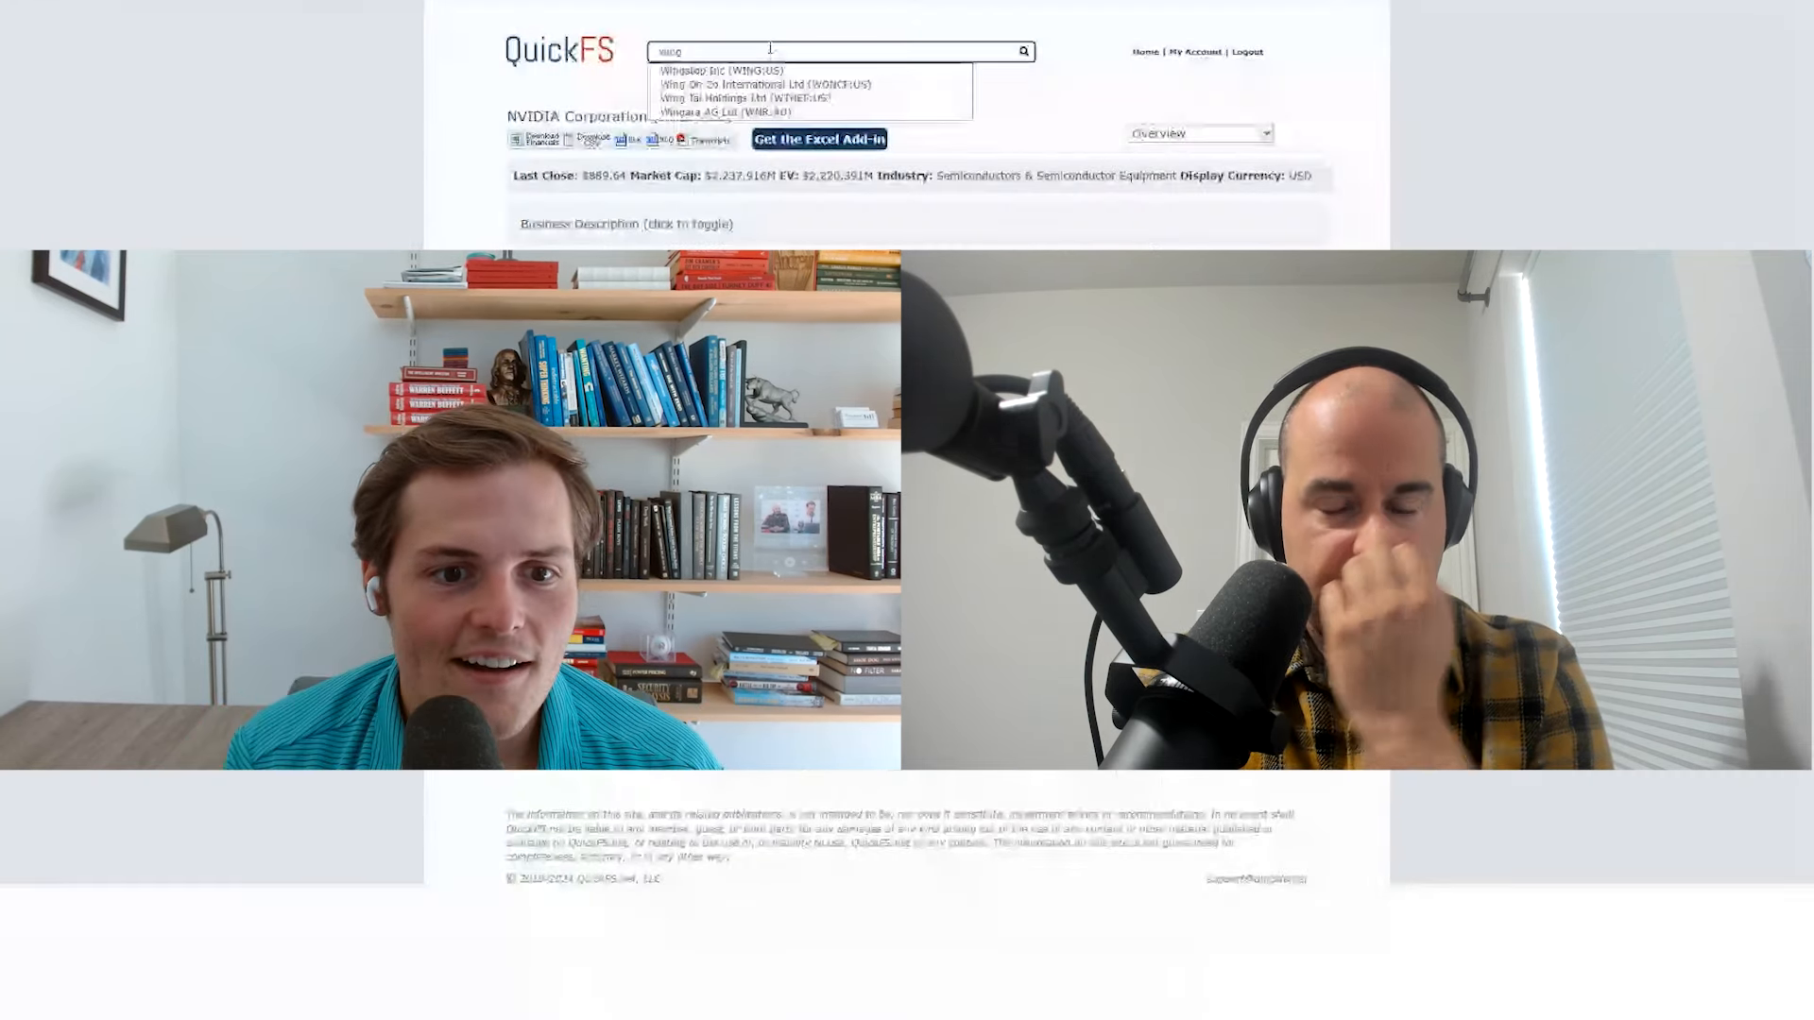
click(718, 70)
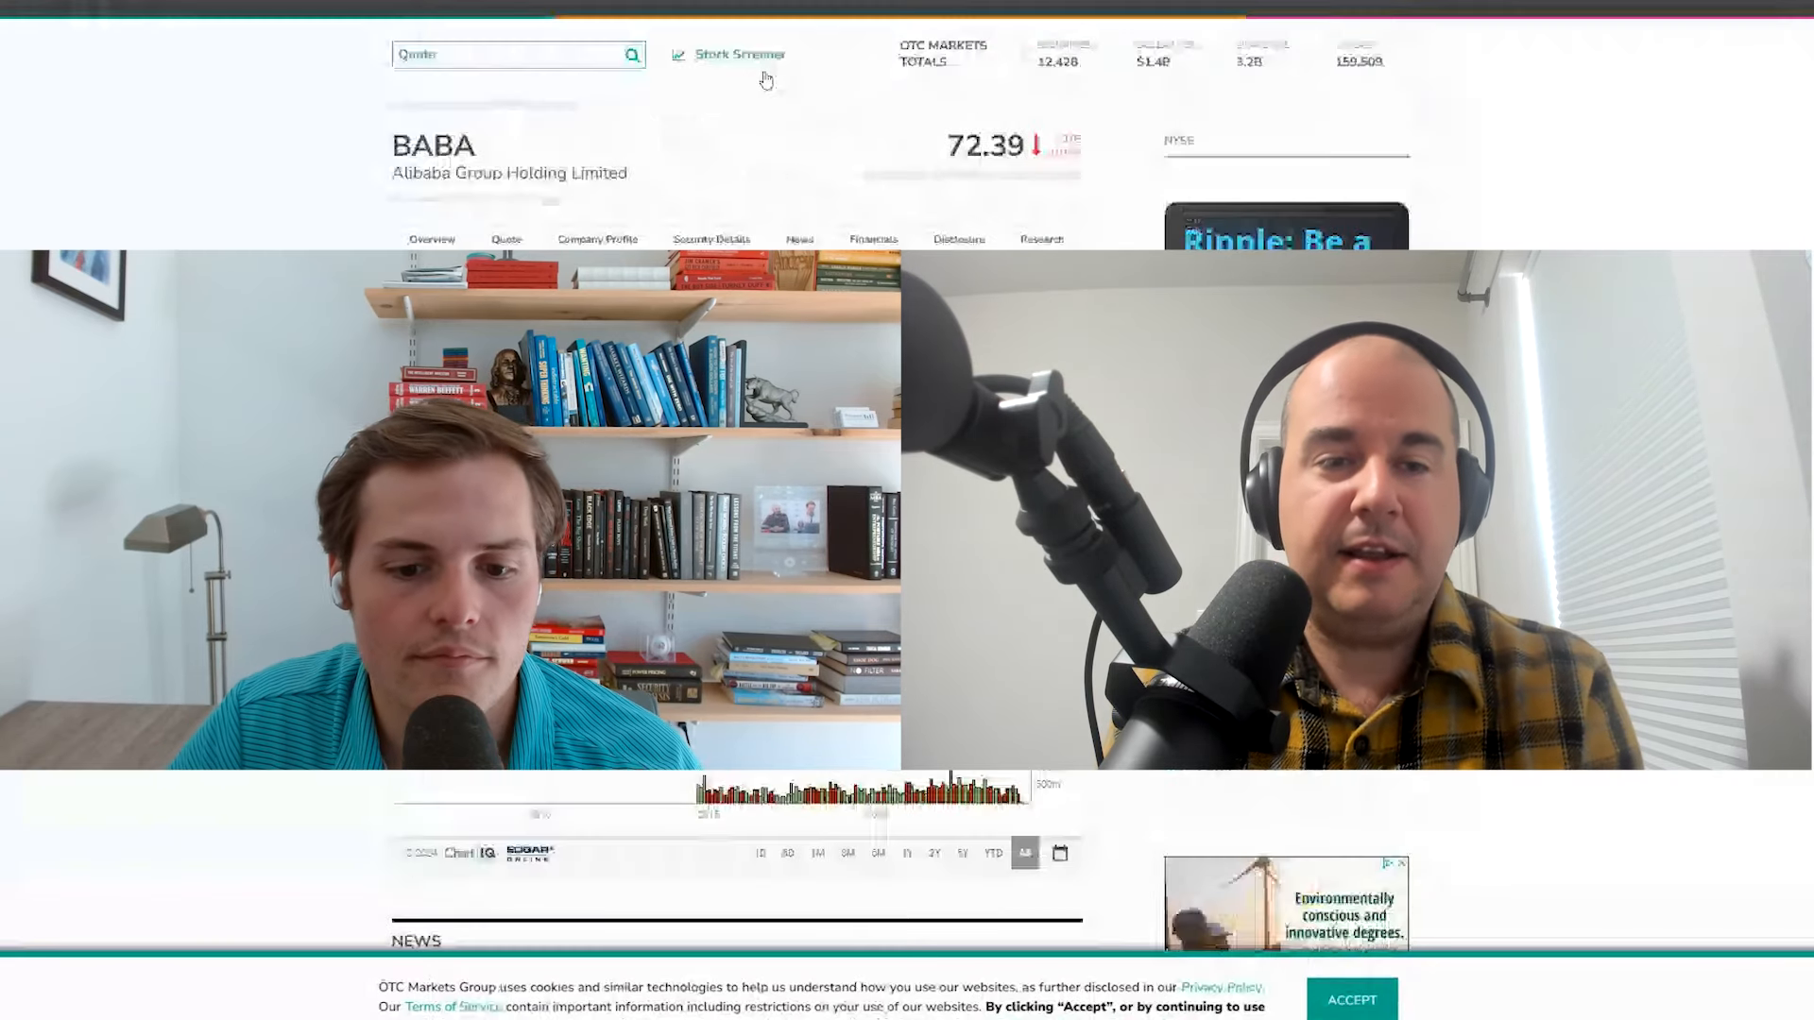
text(win)
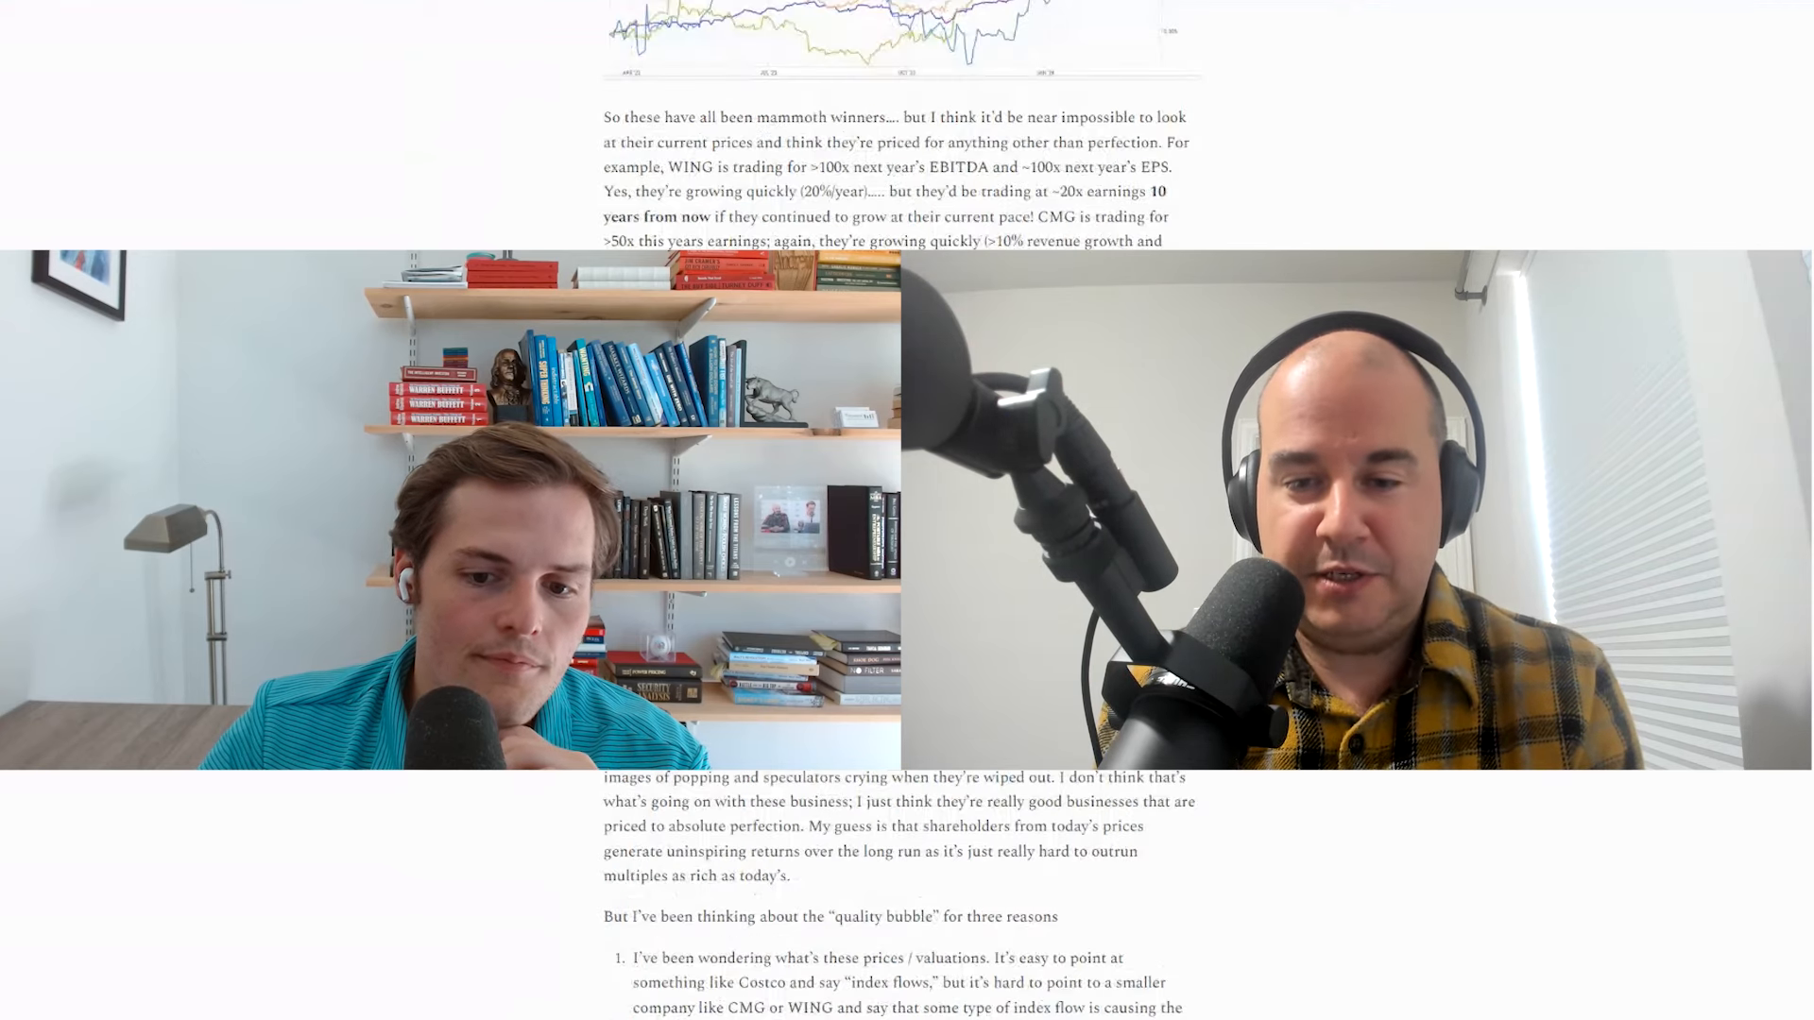
Step: Switch the Shiller PE chart range to 20Y, then widen it to 50Y
scroll(down, 3)
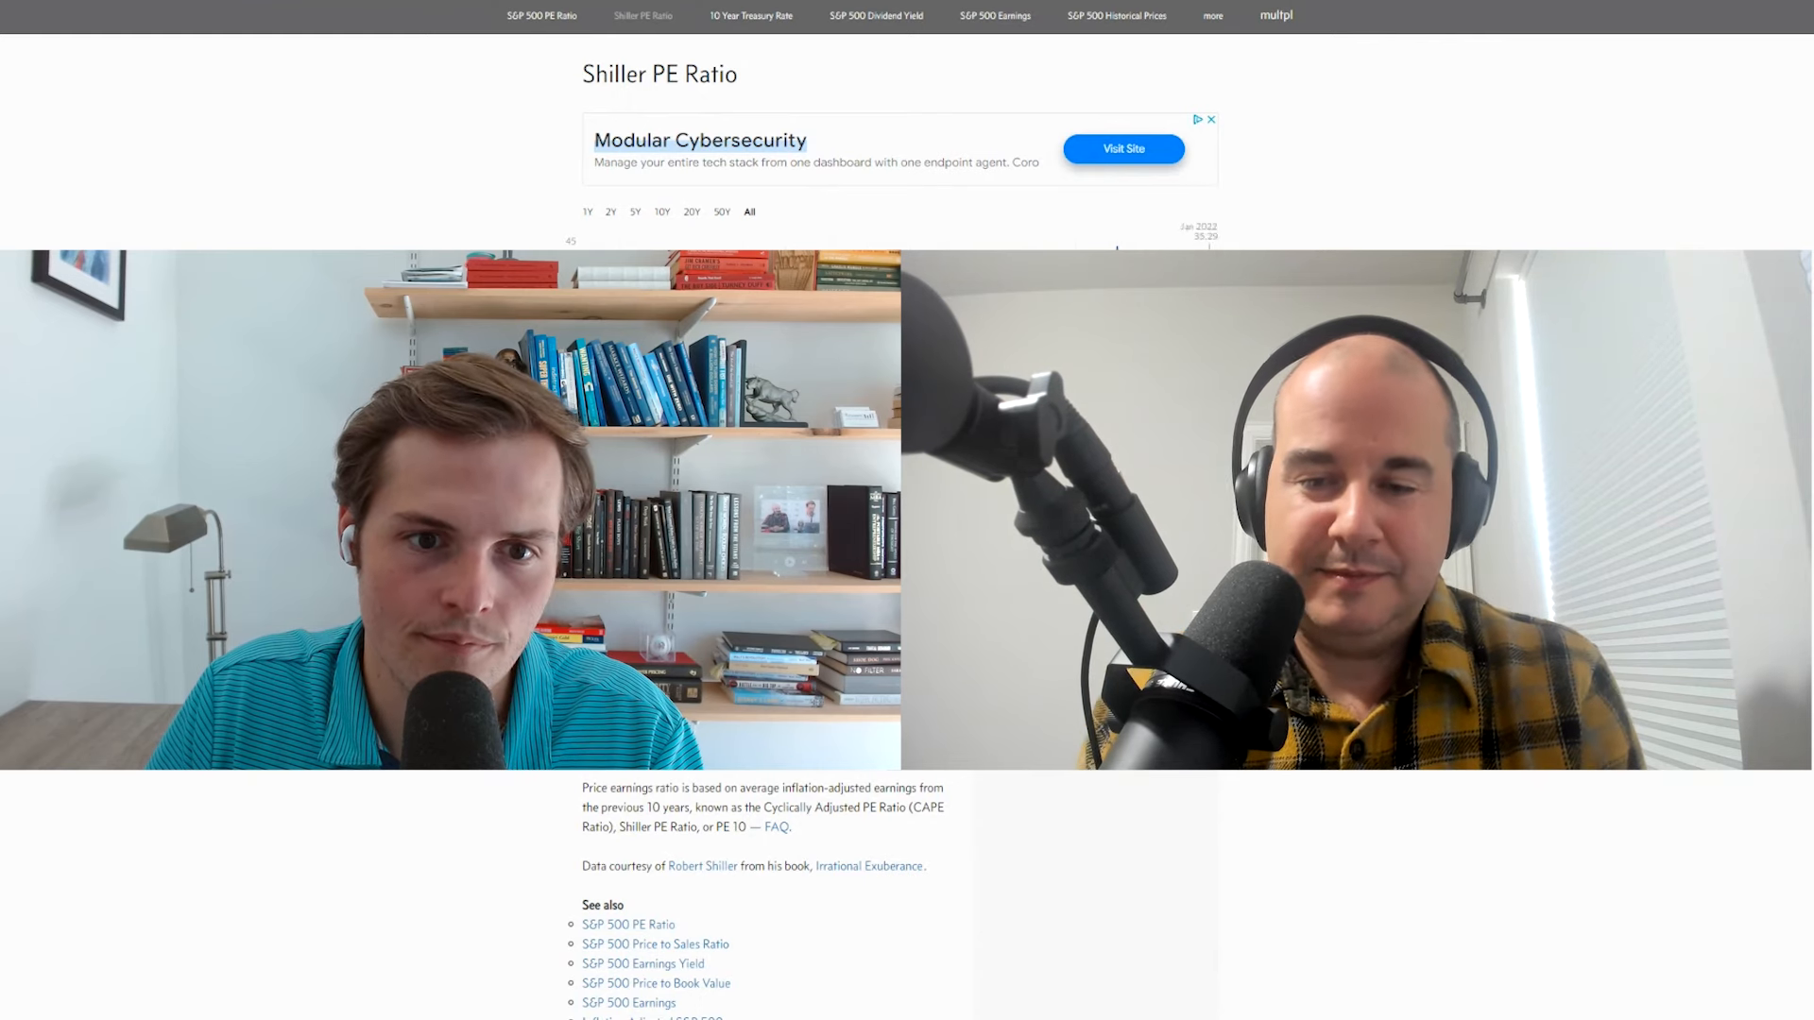
click(692, 212)
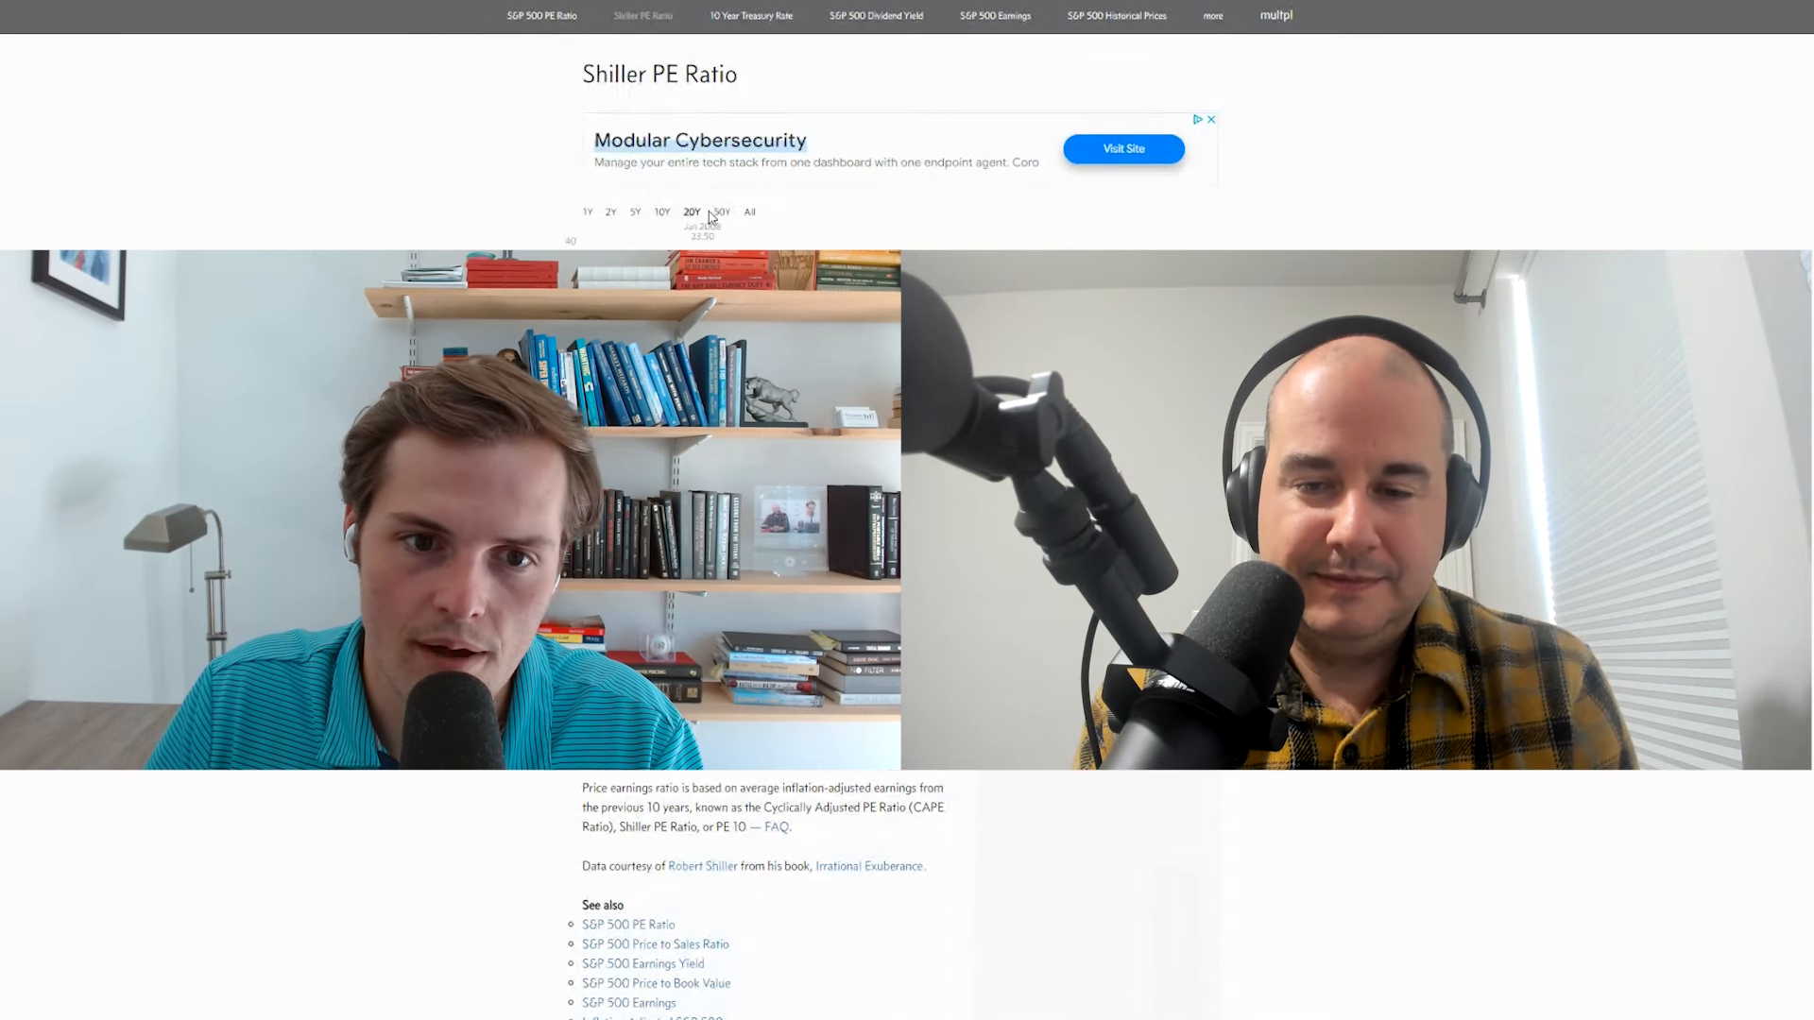
click(720, 212)
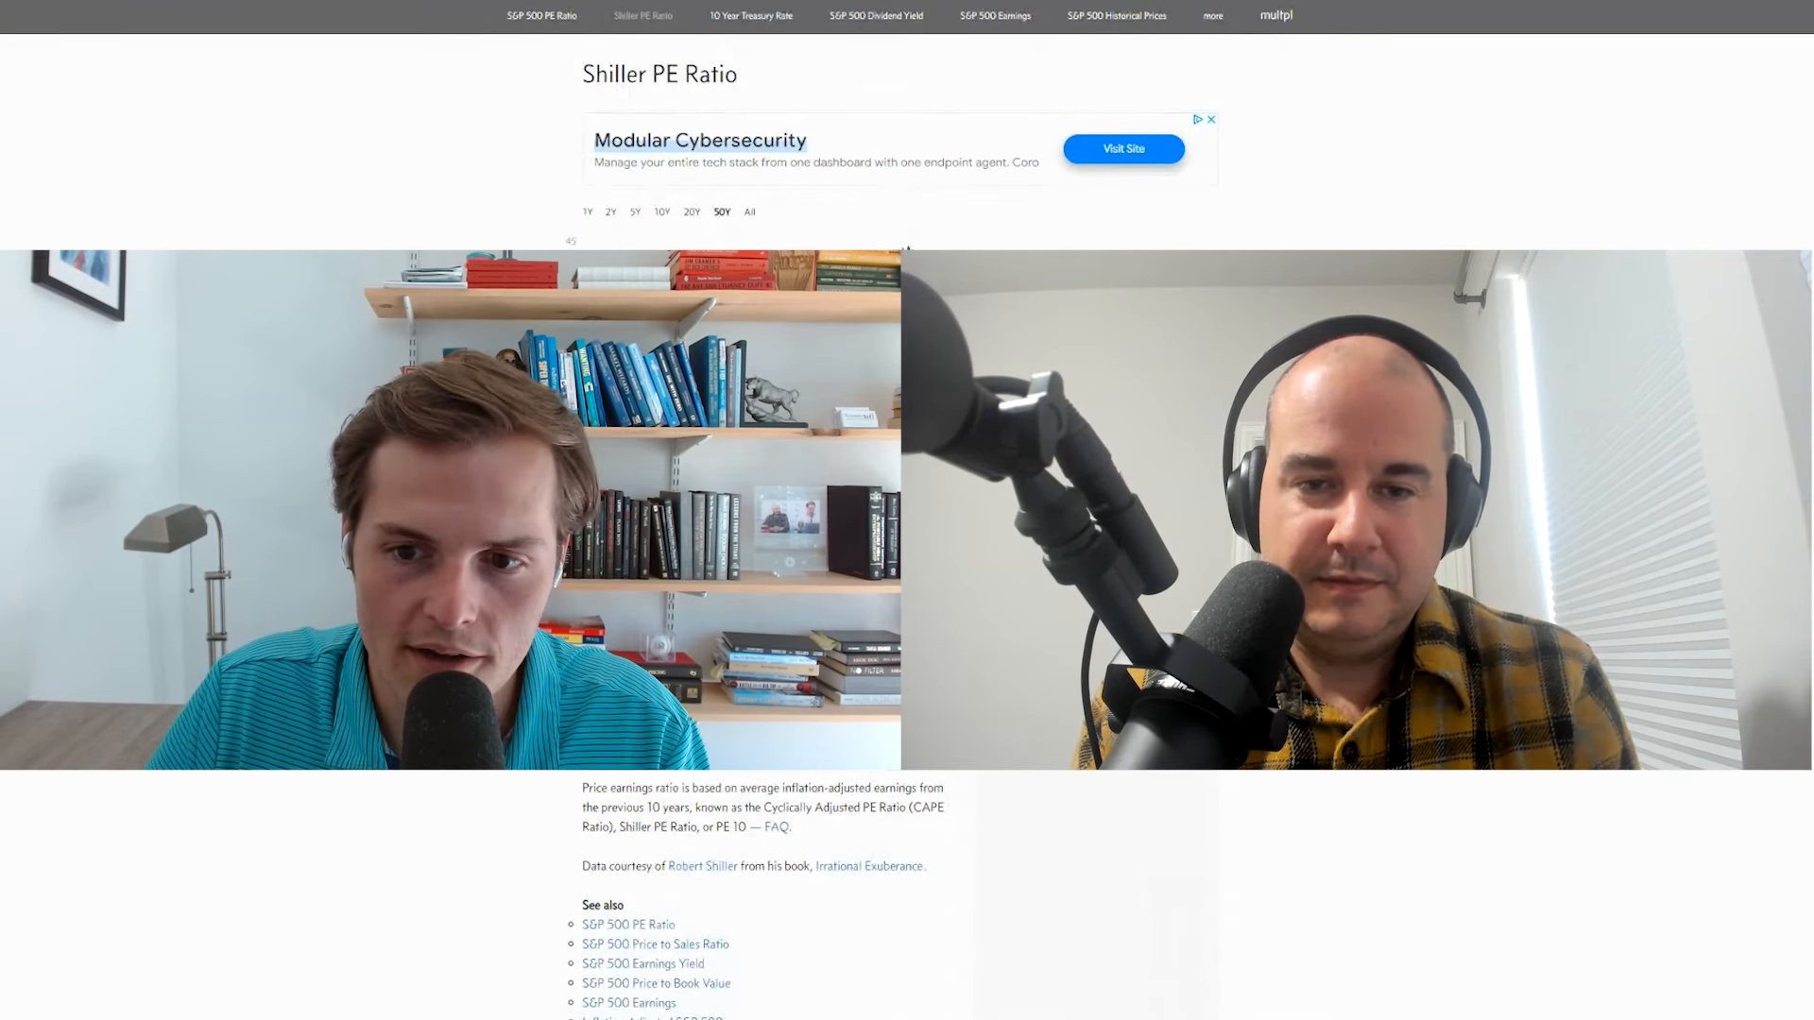